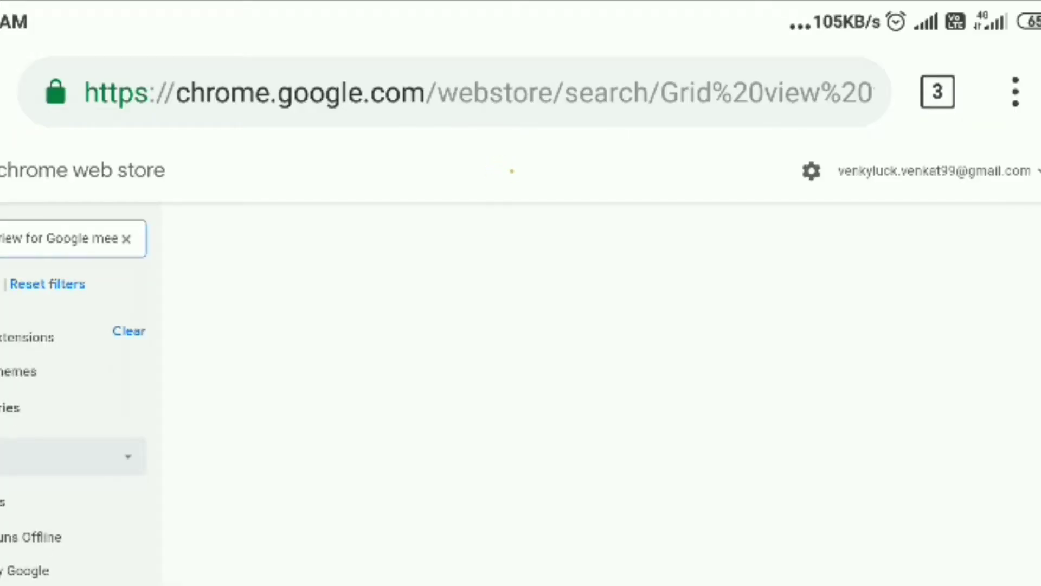
Scroll the Chrome Web Store results to reach the Google Meet Grid View listing.
{"action": "scroll", "scroll_direction": "down", "scroll_amount": 3}
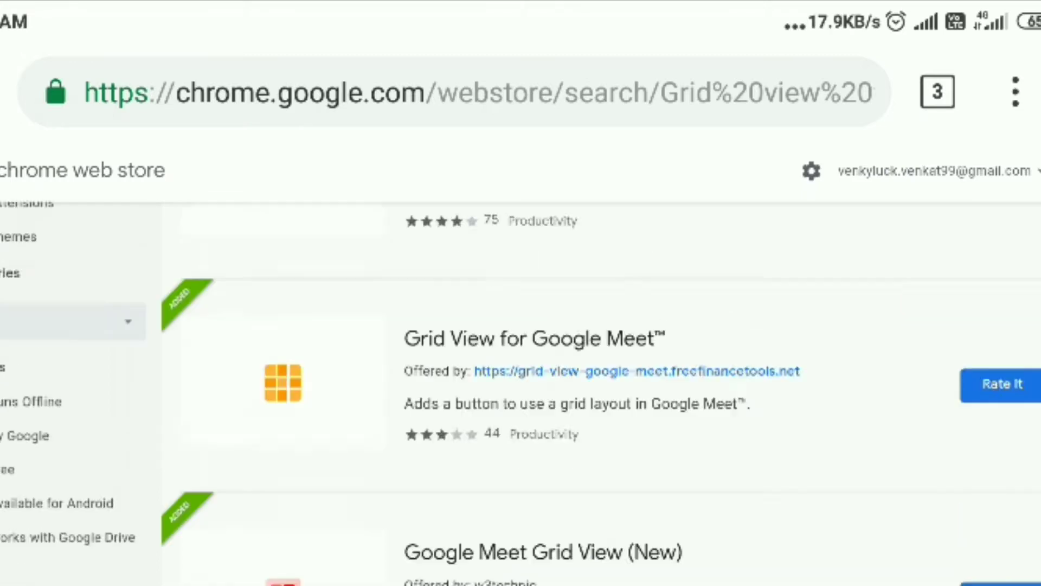
{"action": "scroll", "scroll_direction": "up", "scroll_amount": 3}
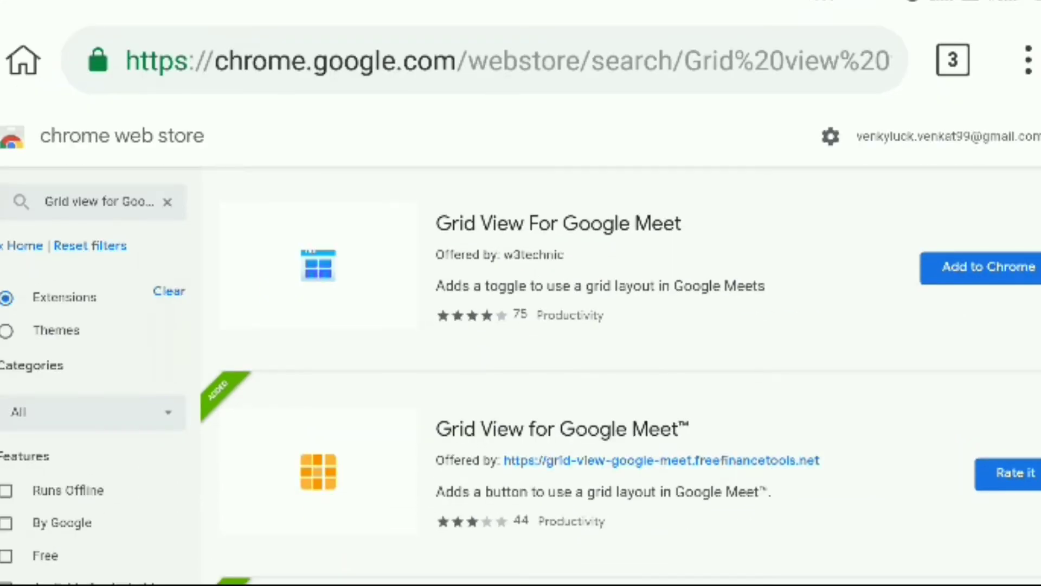
{"action": "scroll", "scroll_direction": "down", "scroll_amount": 3}
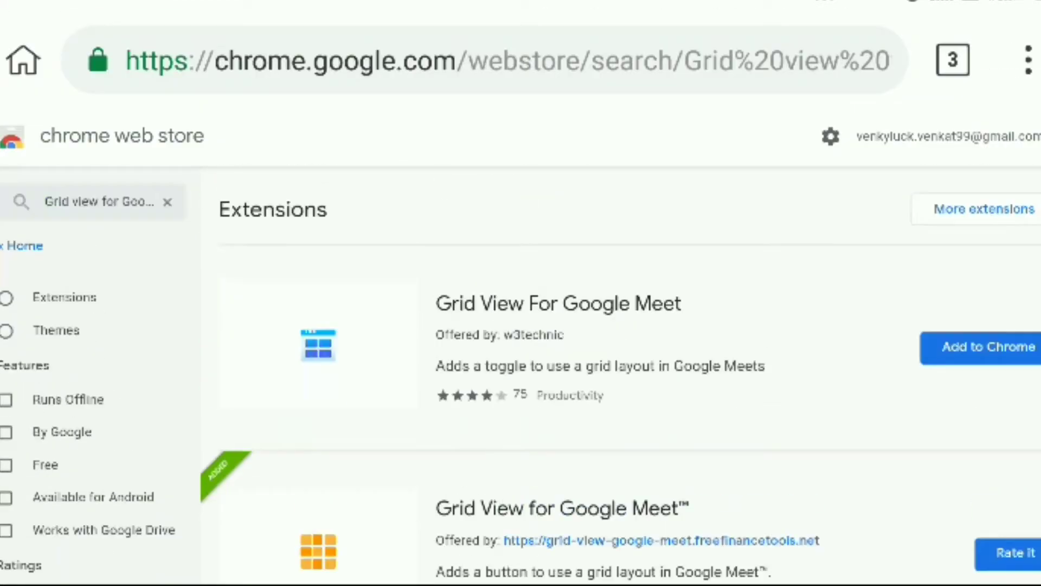
{"action": "scroll", "scroll_direction": "down", "scroll_amount": 3}
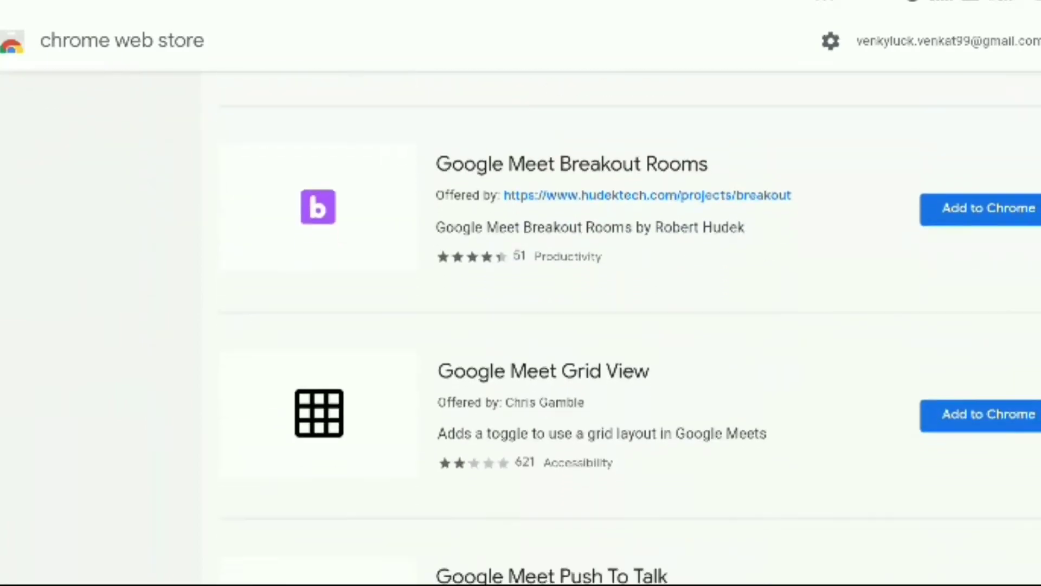
Add the Google Meet Grid View extension to Chrome from its listing, confirming the prompt.
{"action": "left_click", "coordinate": [542, 371]}
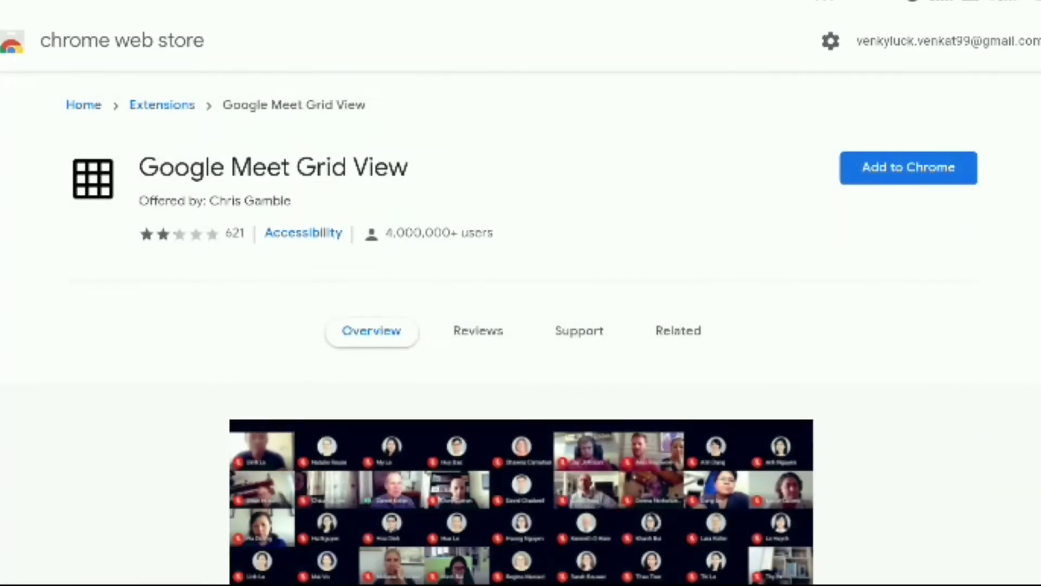
{"action": "left_click", "coordinate": [906, 167]}
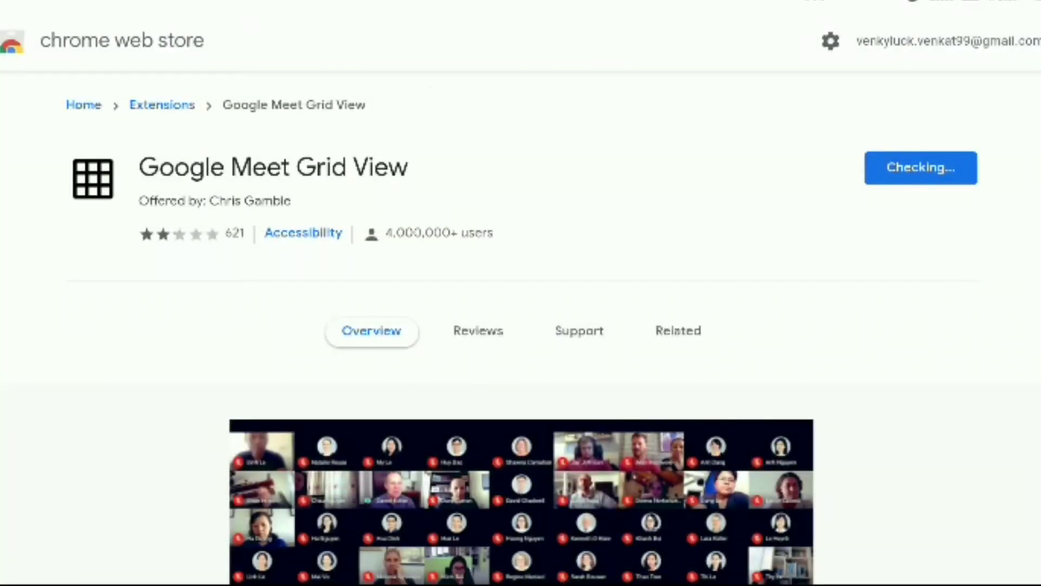
{"action": "left_click", "coordinate": [920, 167]}
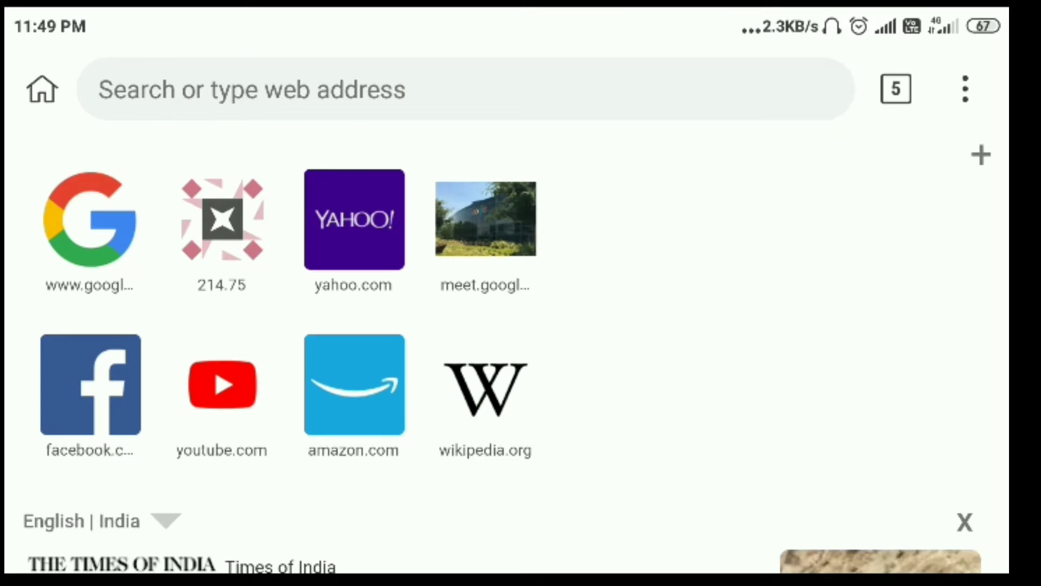
{"action": "left_click", "coordinate": [90, 219]}
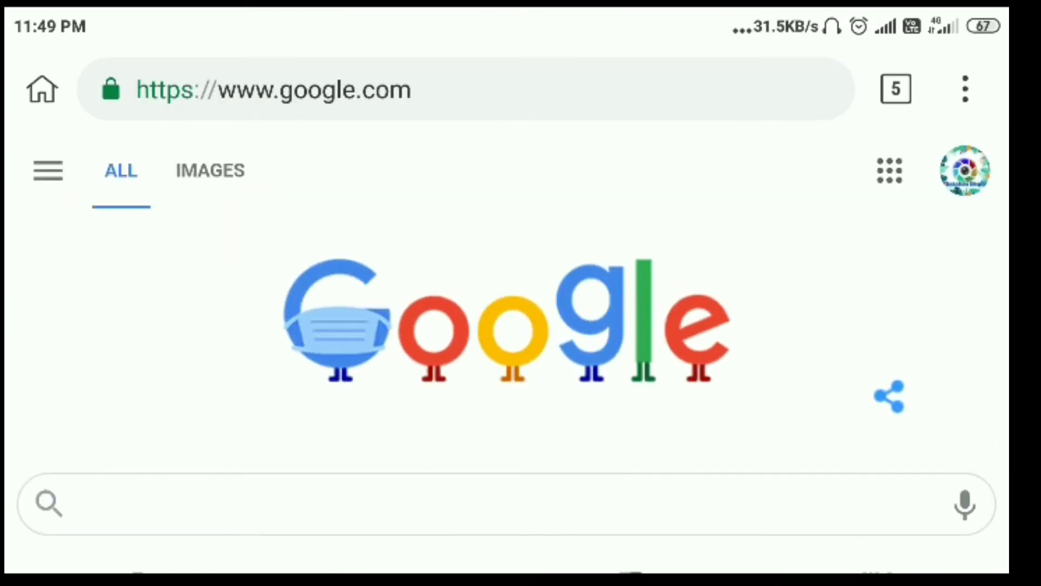
{"action": "left_click", "coordinate": [966, 88]}
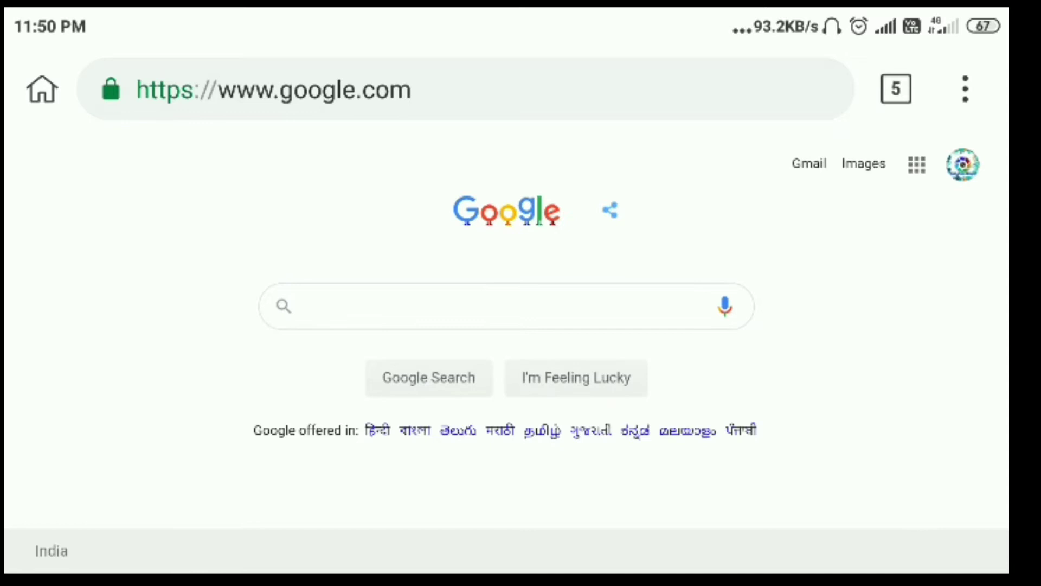
{"action": "left_click", "coordinate": [916, 164]}
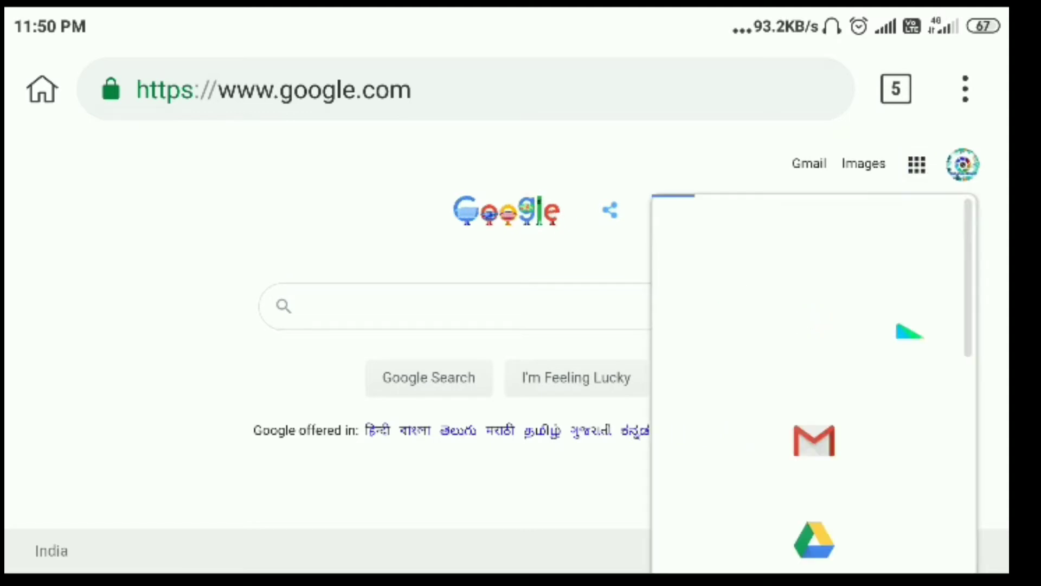
{"action": "left_click", "coordinate": [915, 163]}
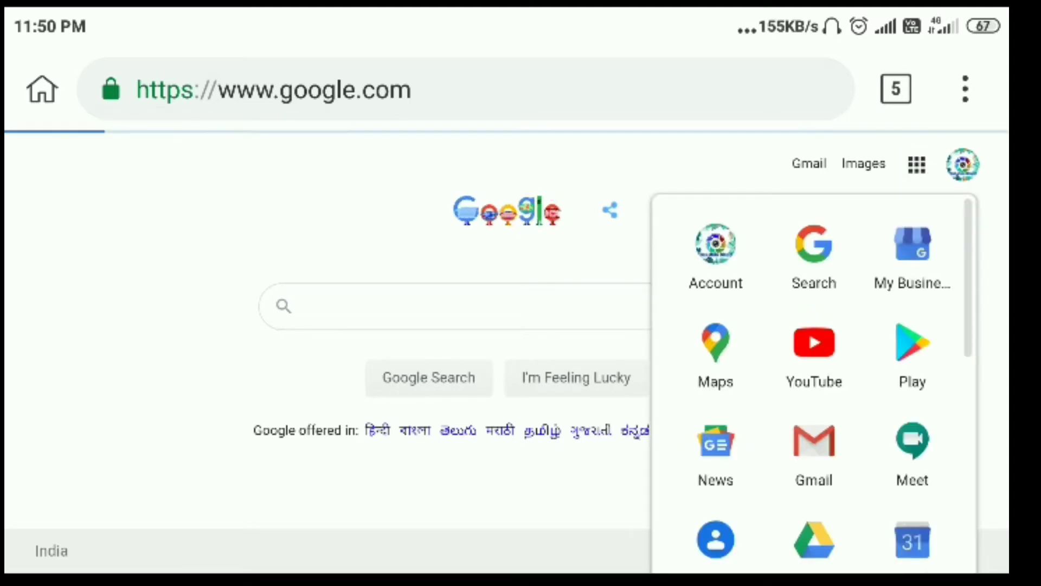
{"action": "left_click", "coordinate": [912, 452]}
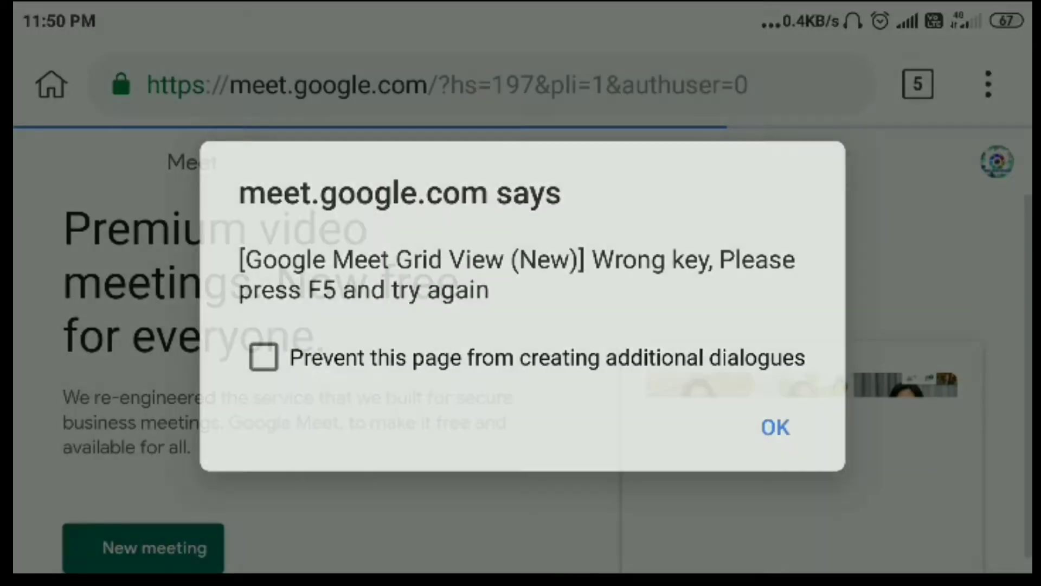
Dismiss the wrong-key alert and start an instant meeting from New meeting.
{"action": "left_click", "coordinate": [775, 428]}
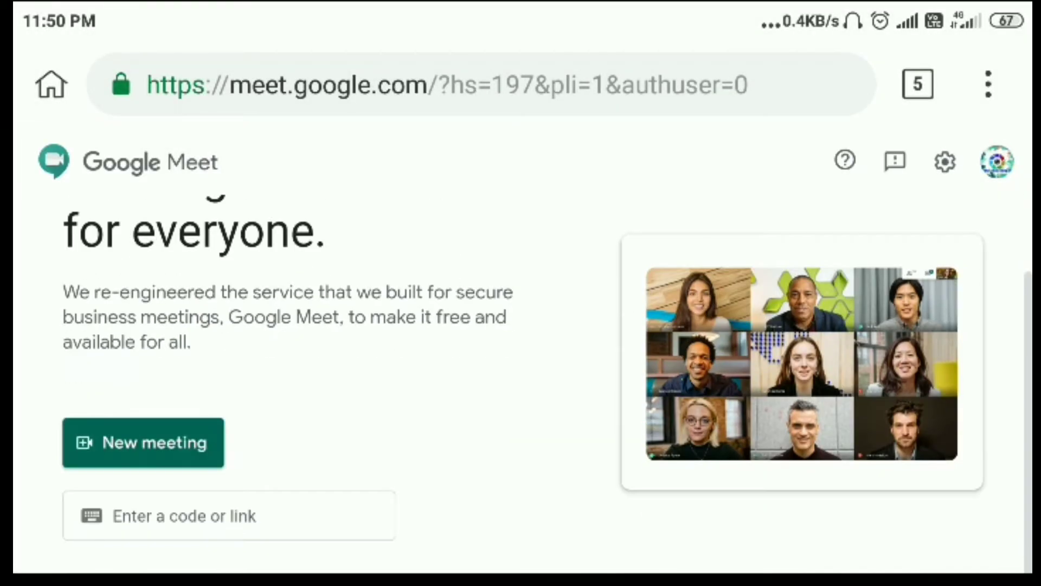
{"action": "left_click", "coordinate": [143, 442]}
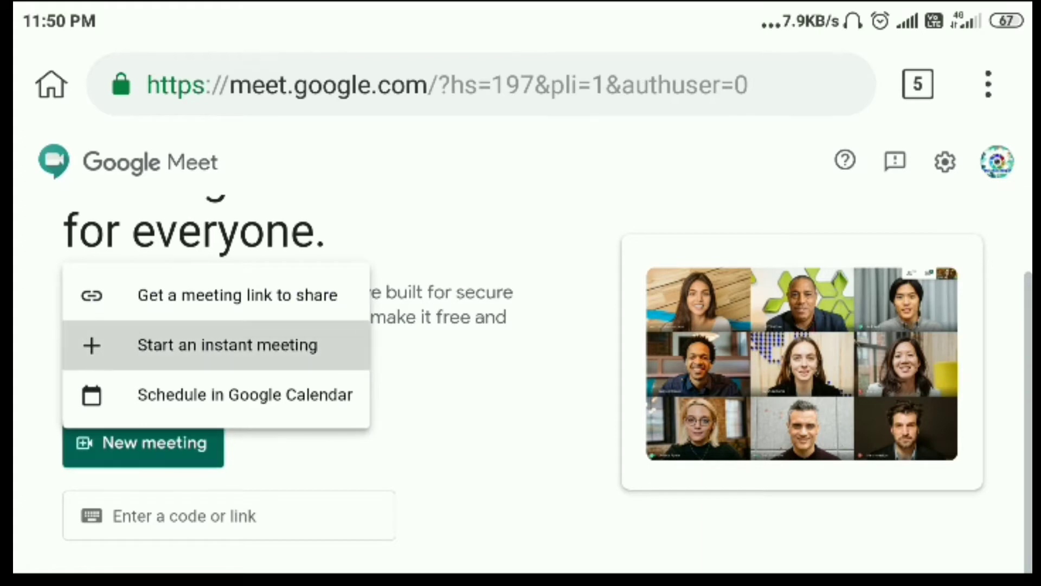
{"action": "left_click", "coordinate": [227, 345]}
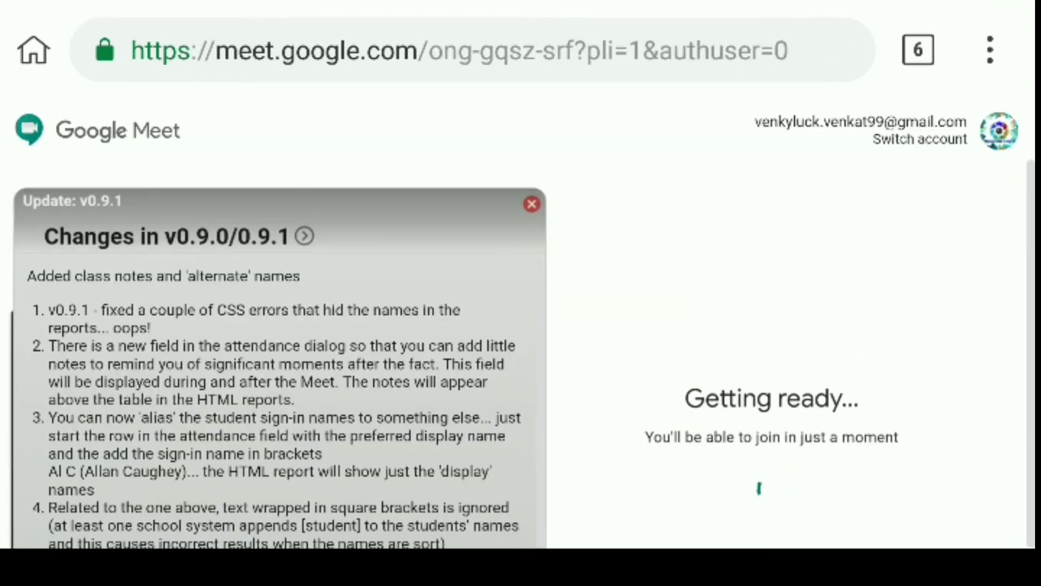
Close the attendance extension's update notes and join the instant meeting.
{"action": "left_click", "coordinate": [530, 204]}
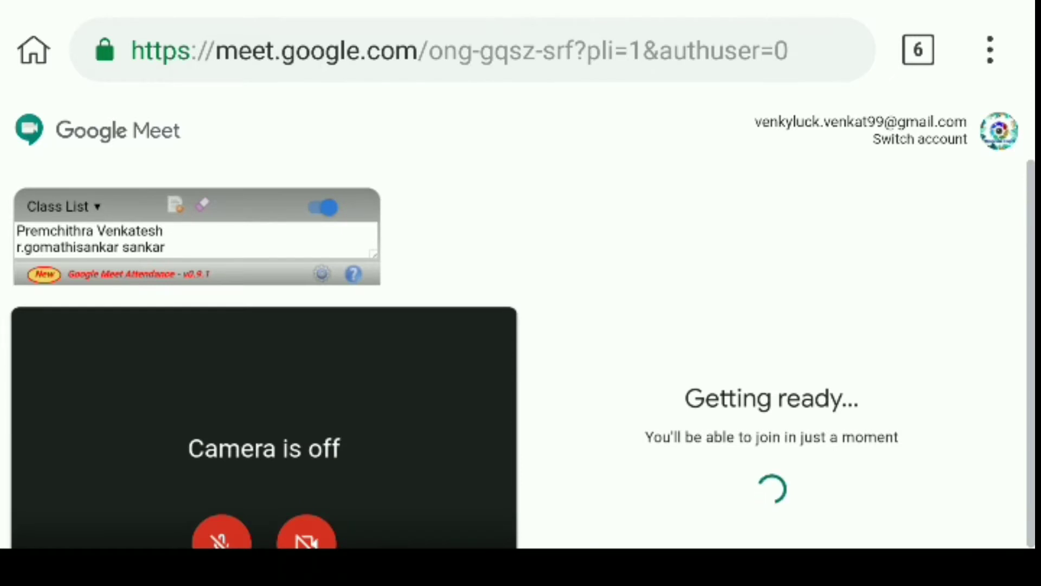
{"action": "scroll", "scroll_direction": "up", "scroll_amount": 3}
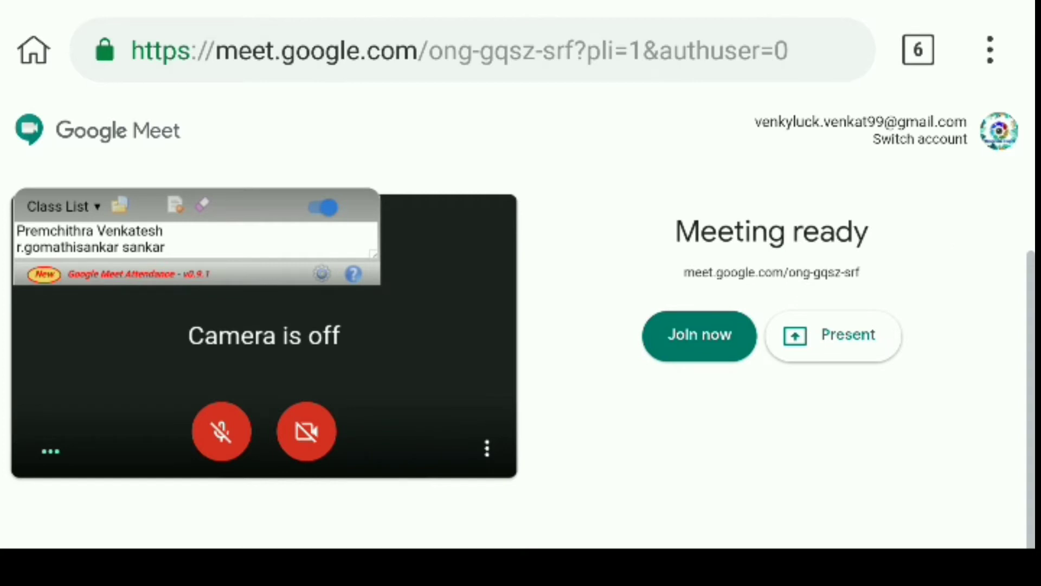
{"action": "left_click", "coordinate": [697, 334]}
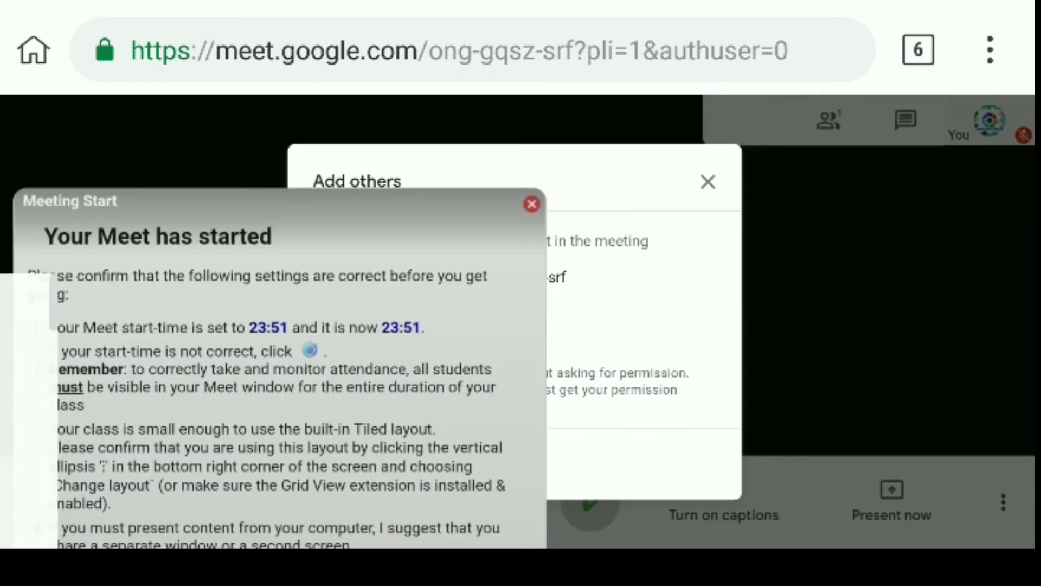
Dismiss the meeting-start notice and Add others dialog, then bring up More options.
{"action": "left_click", "coordinate": [531, 204]}
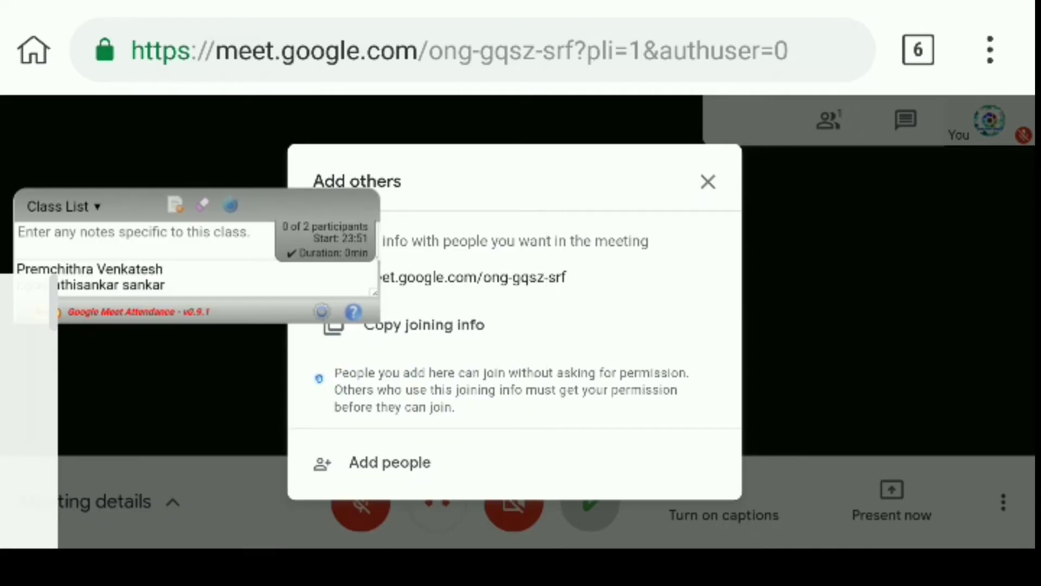
{"action": "left_click", "coordinate": [709, 181]}
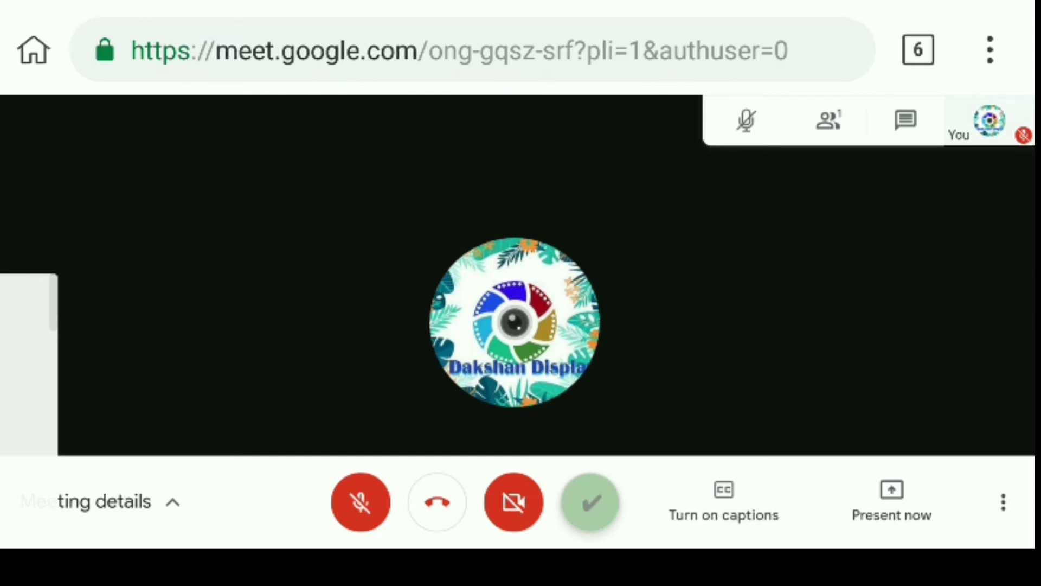
{"action": "left_click", "coordinate": [1002, 501]}
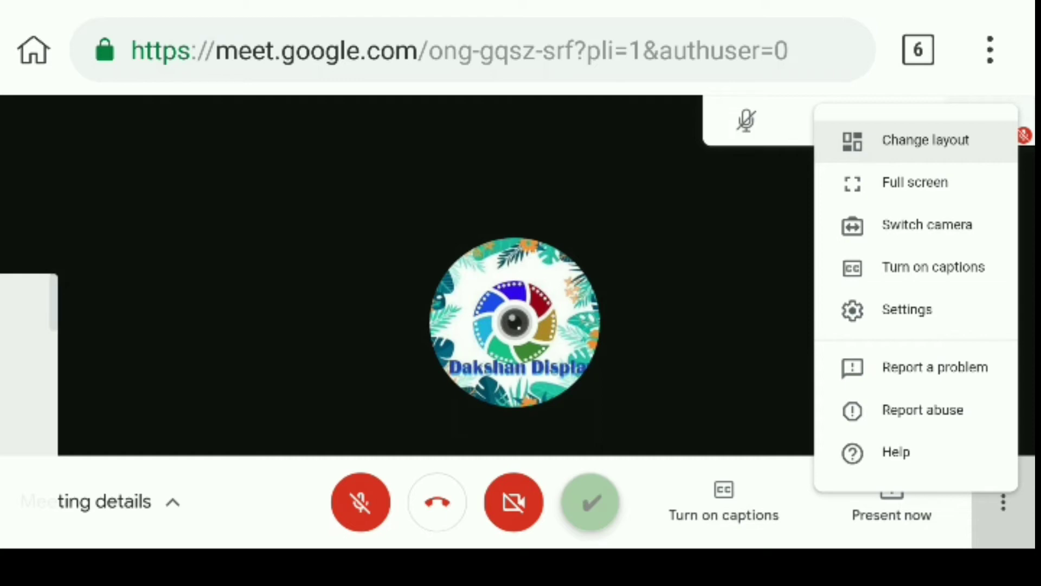
In Change layout, try Tiled, Spotlight and Sidebar, leaving the call on Tiled.
{"action": "left_click", "coordinate": [925, 140]}
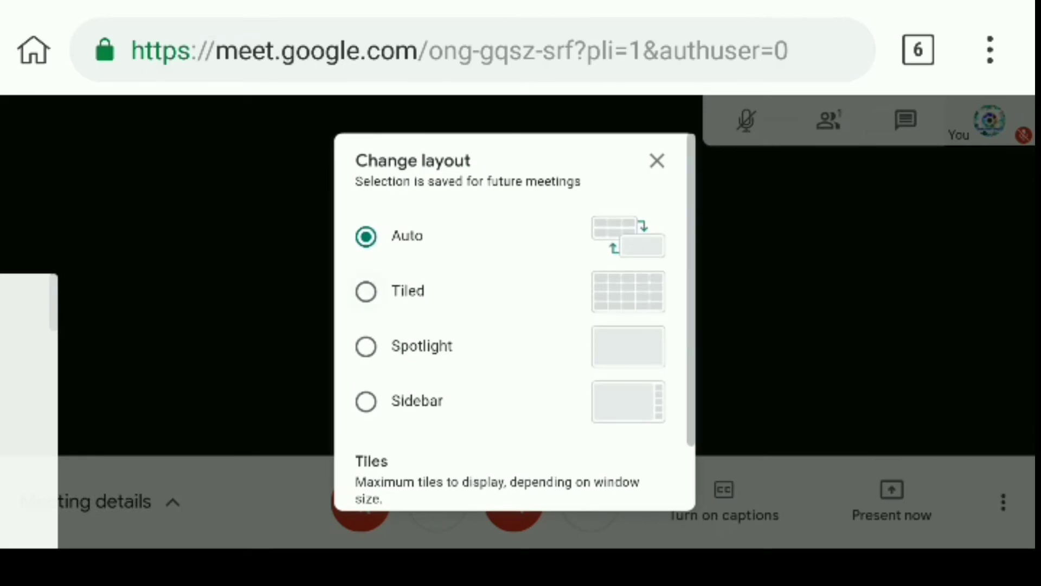
{"action": "left_click", "coordinate": [365, 291]}
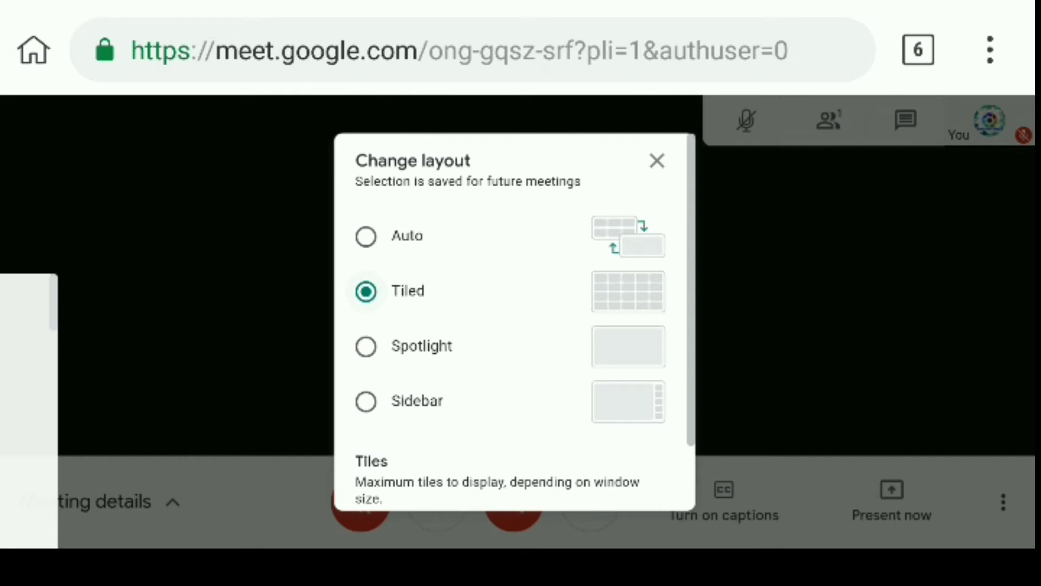
{"action": "left_click", "coordinate": [366, 347]}
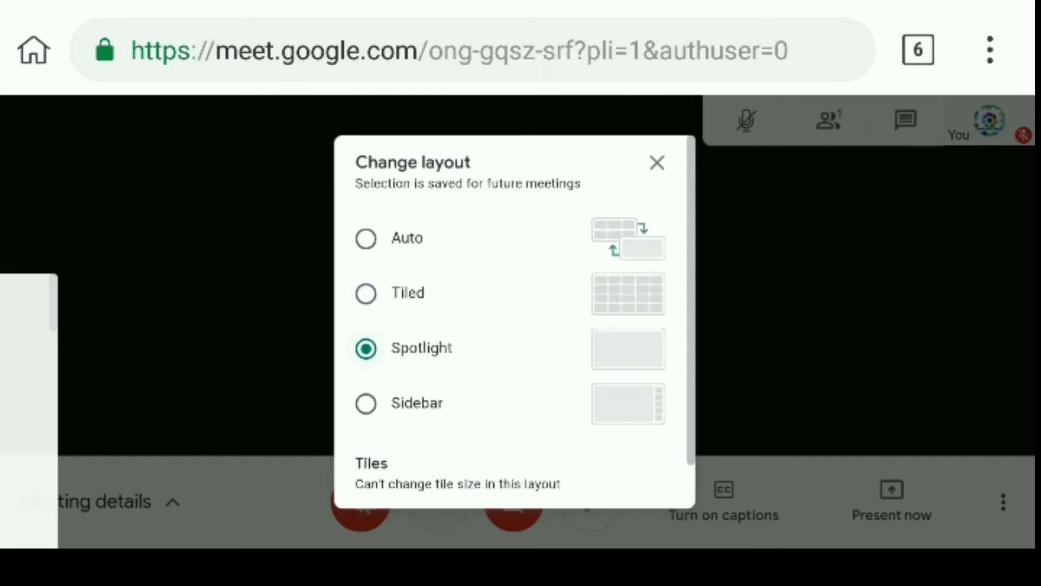
{"action": "left_click", "coordinate": [365, 404]}
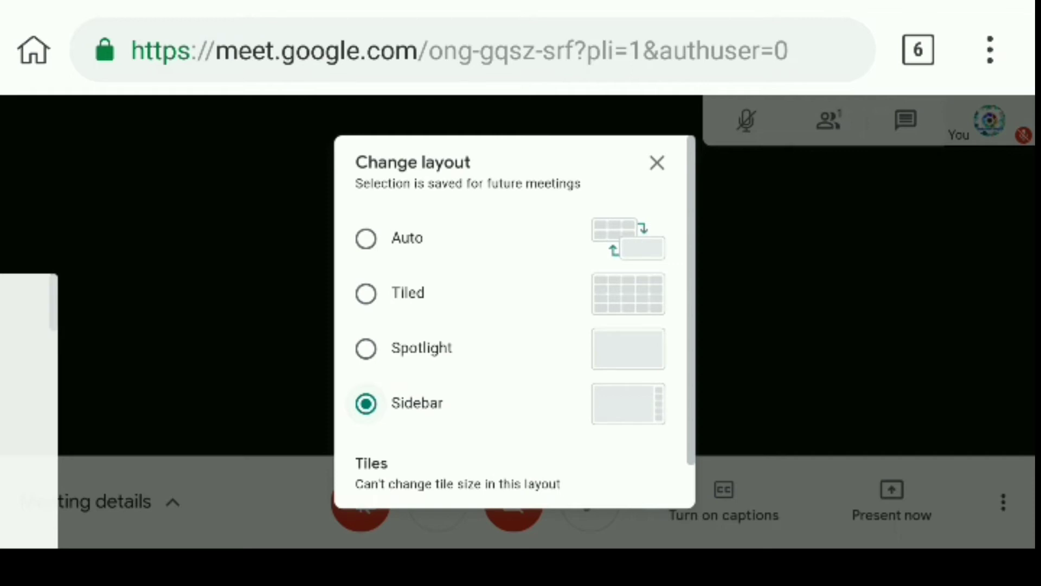
{"action": "left_click", "coordinate": [365, 293]}
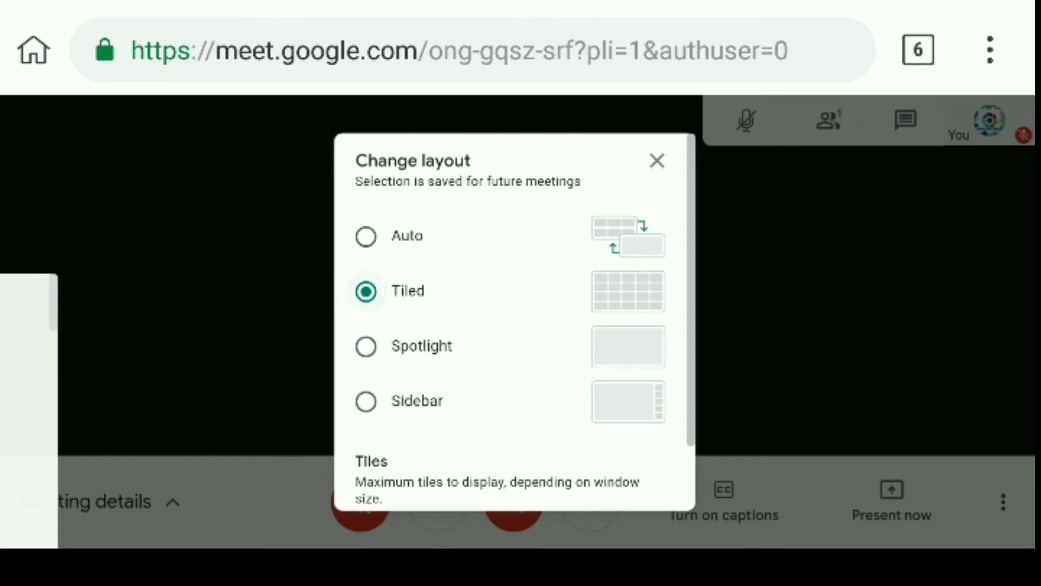
{"action": "scroll", "scroll_direction": "down", "scroll_amount": 3}
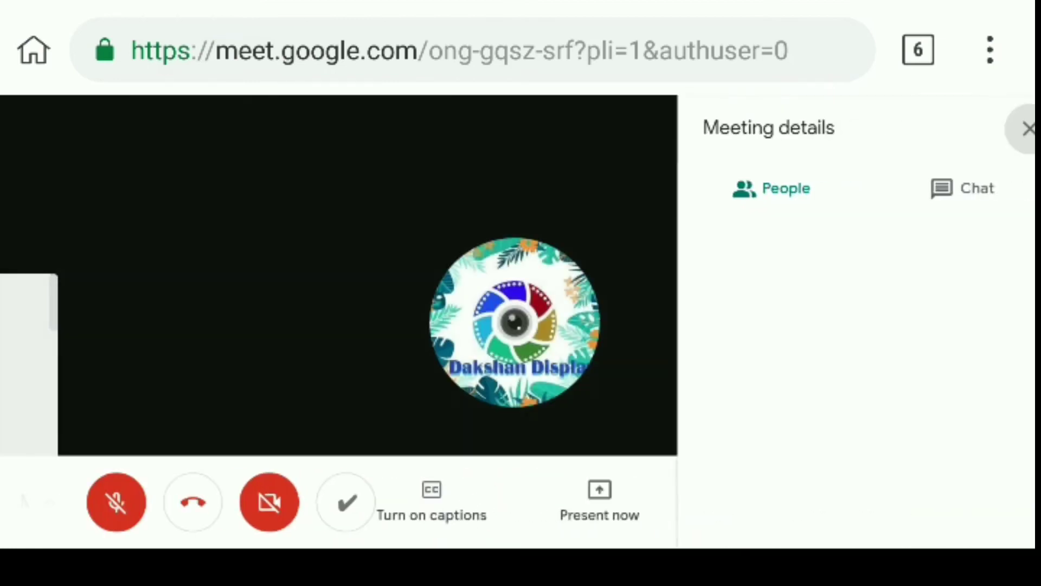
Close the meeting details panel so the two participant tiles show side by side.
{"action": "left_click", "coordinate": [769, 187]}
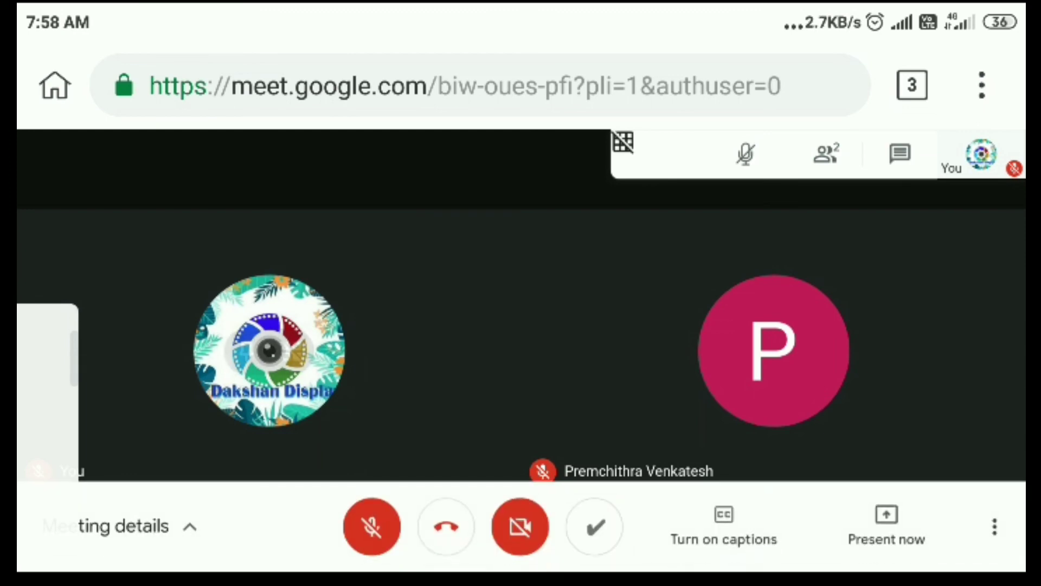
Toggle the Grid View extension twice and show its settings dropdown.
{"action": "left_click", "coordinate": [623, 142]}
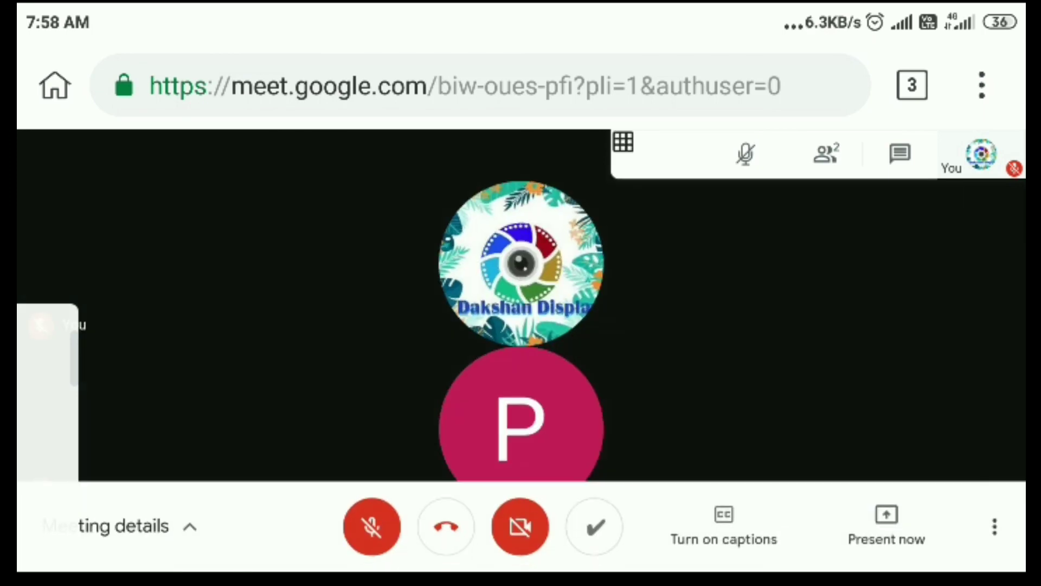
{"action": "left_click", "coordinate": [622, 141]}
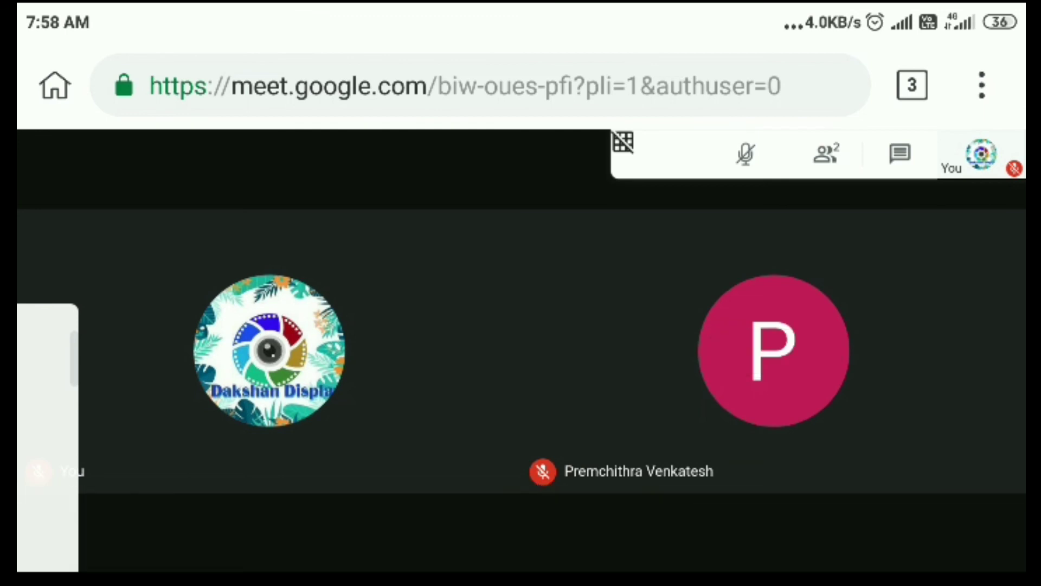
{"action": "left_click", "coordinate": [623, 141]}
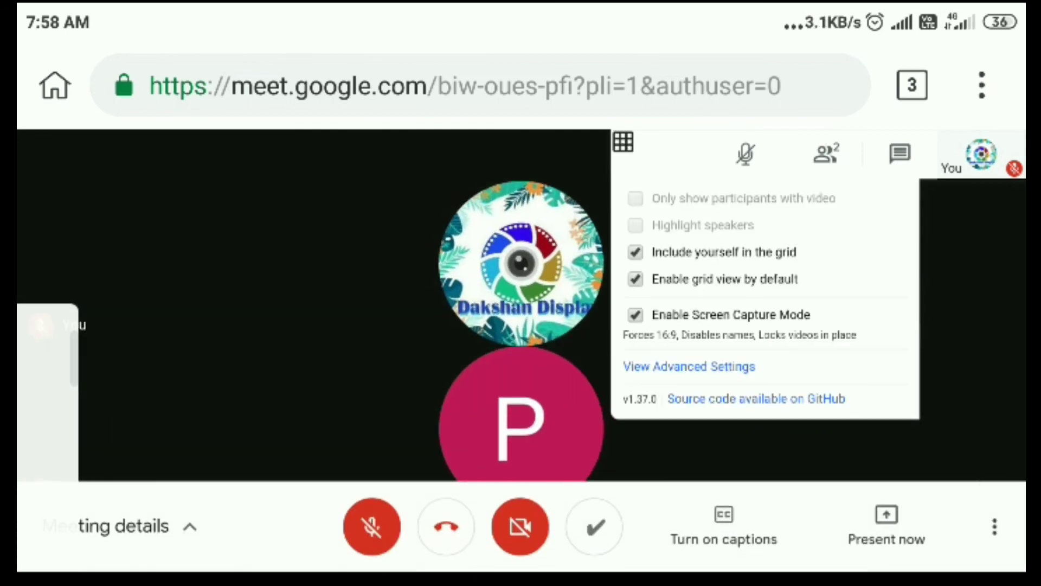